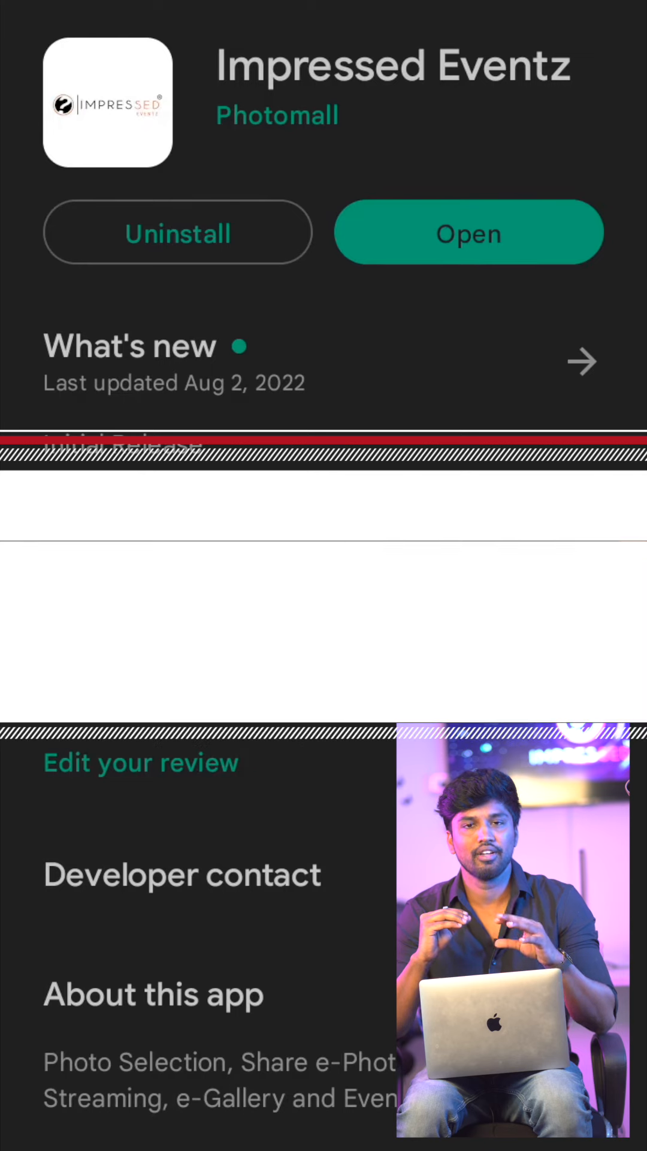
# - Exit the Play Store back to the phone's home screen with Impressed Eventz installed
pyautogui.press('Back')
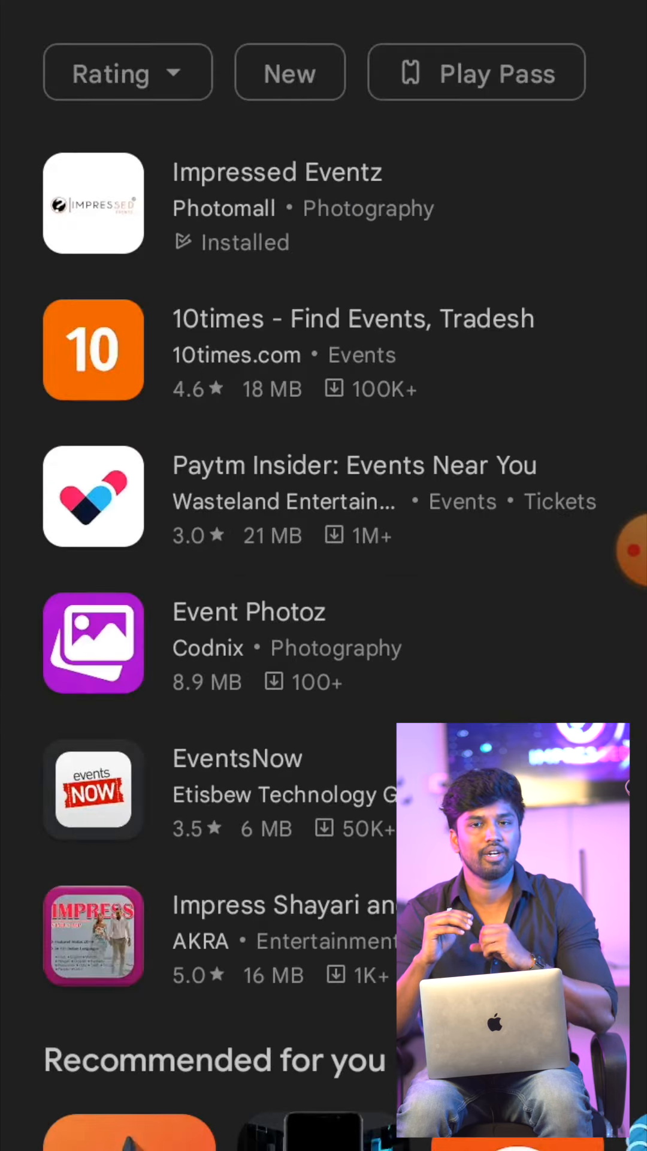
pyautogui.press('home')
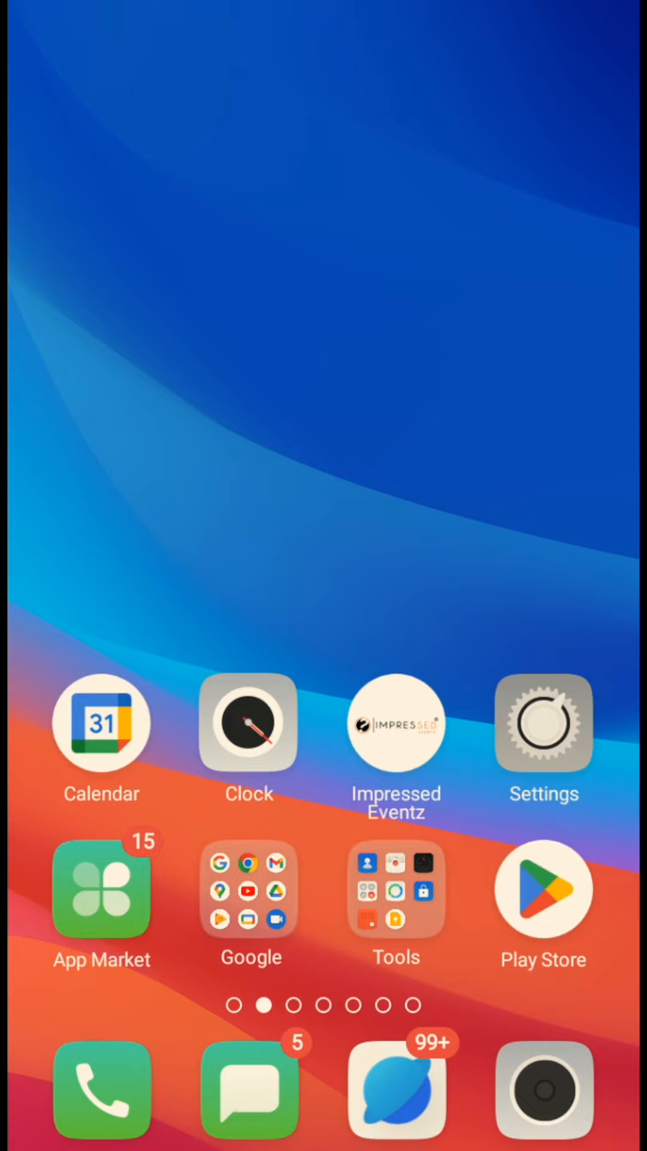
# - Launch Impressed Eventz from its home-screen icon to reach the videos carousel
pyautogui.click(396, 724)
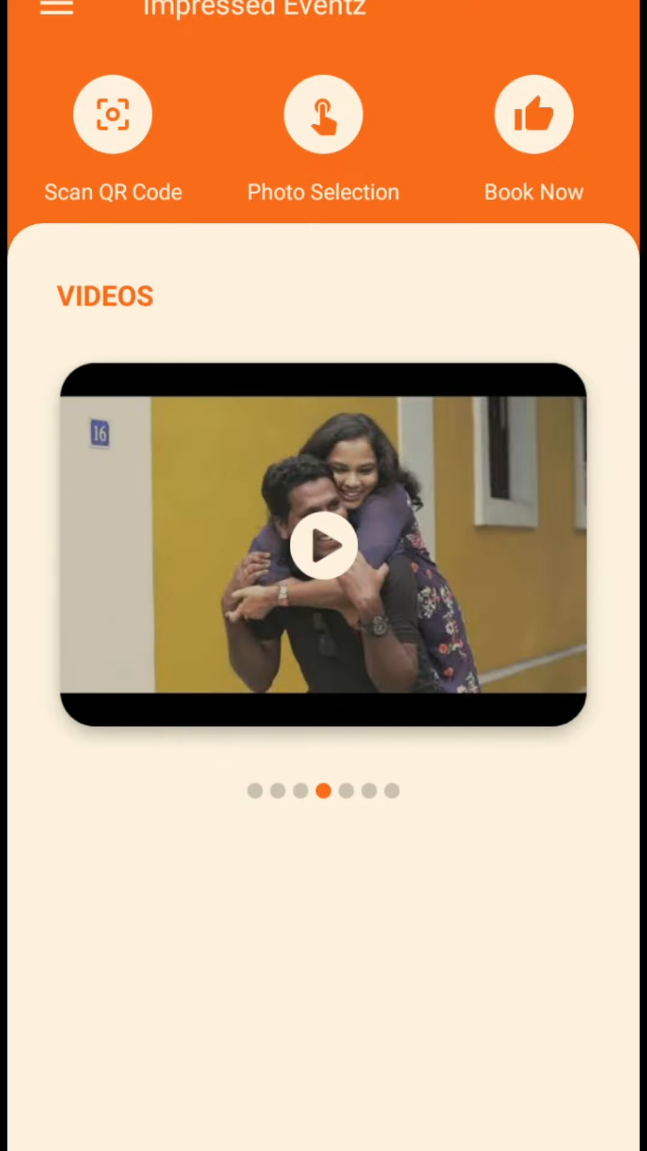
# - Enter Photo Selection, open the 31 photos in the waiting list and begin reviewing the first one
pyautogui.click(322, 114)
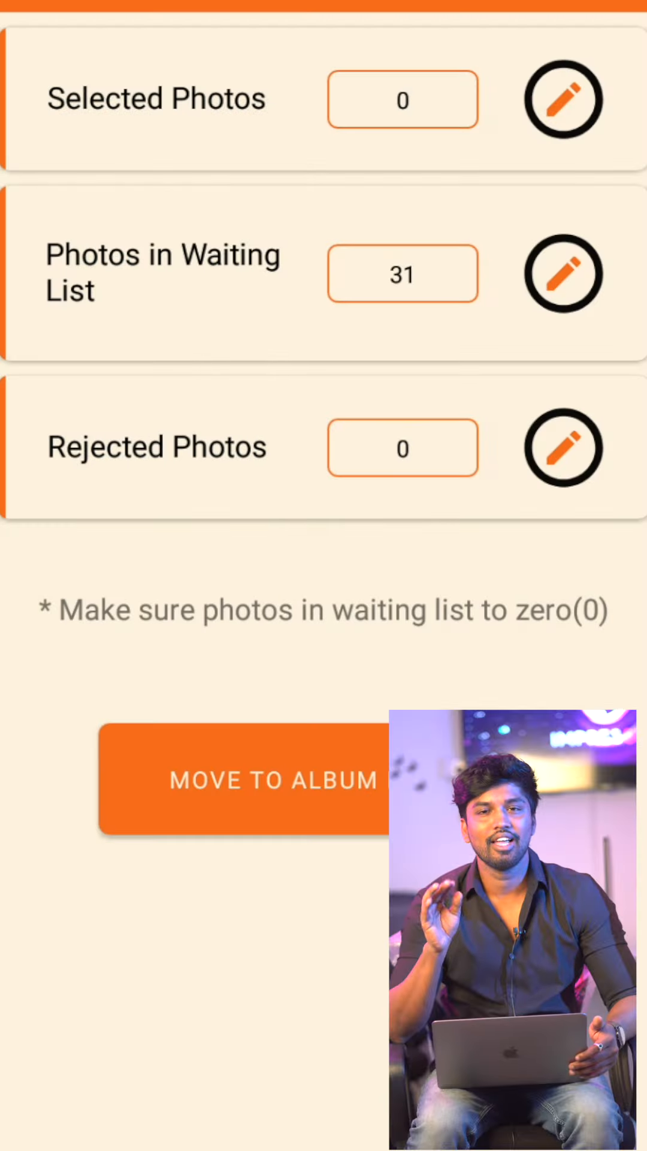
pyautogui.click(190, 279)
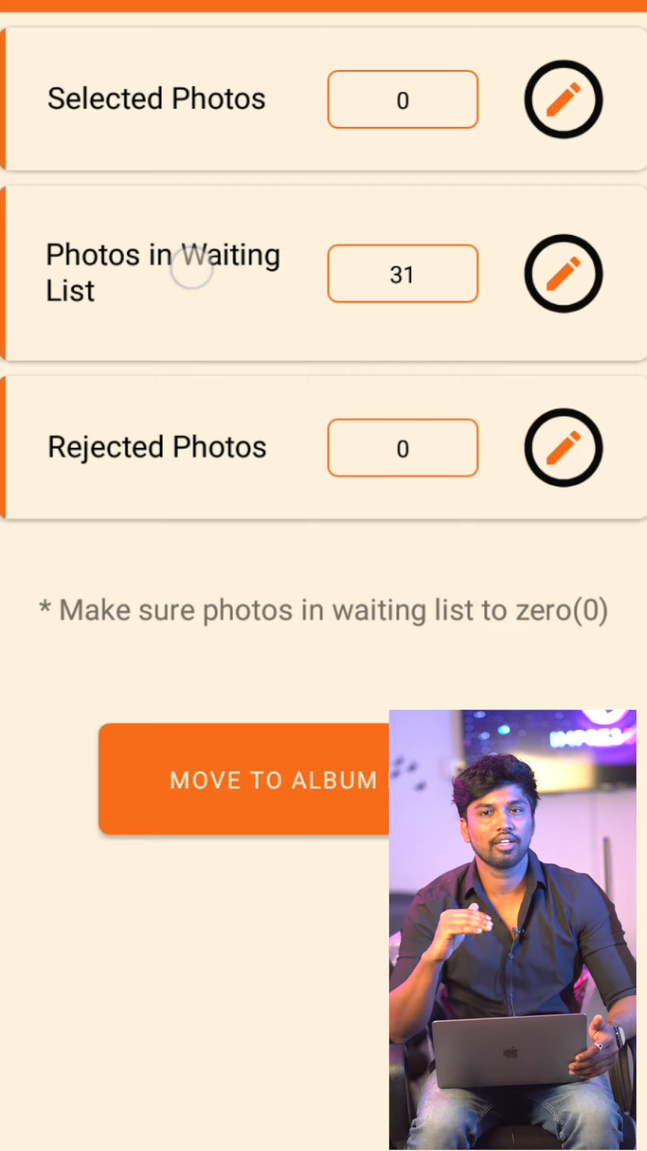
pyautogui.click(564, 273)
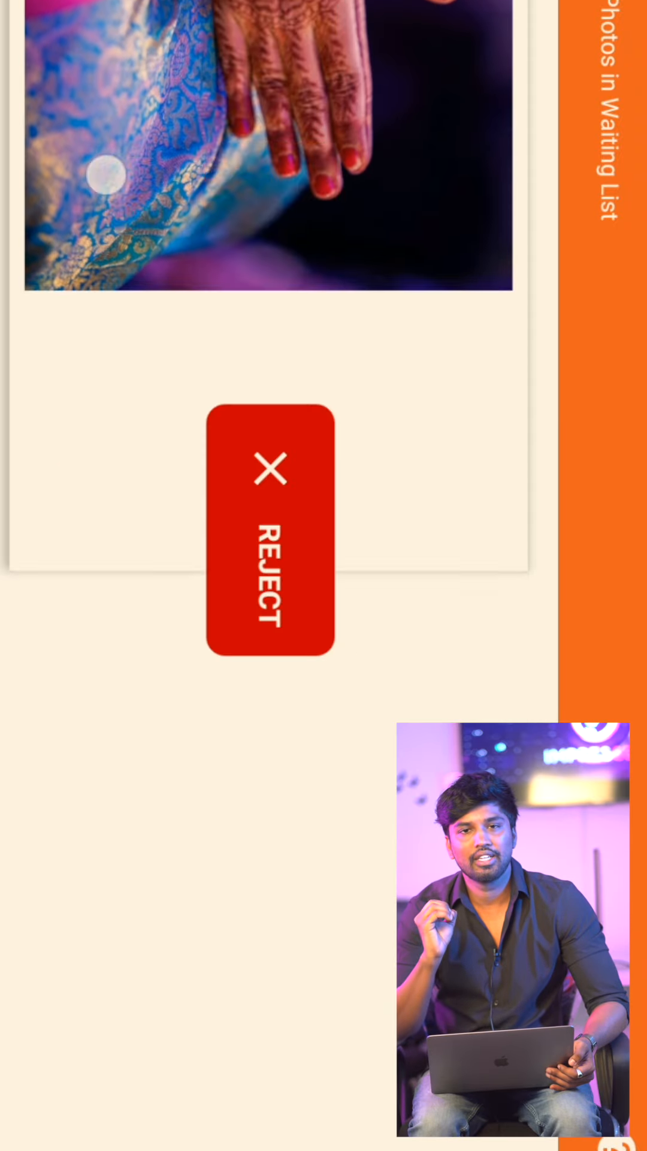
# - Sort the current wedding photo out of the waiting list, leaving 27 to review
pyautogui.click(269, 533)
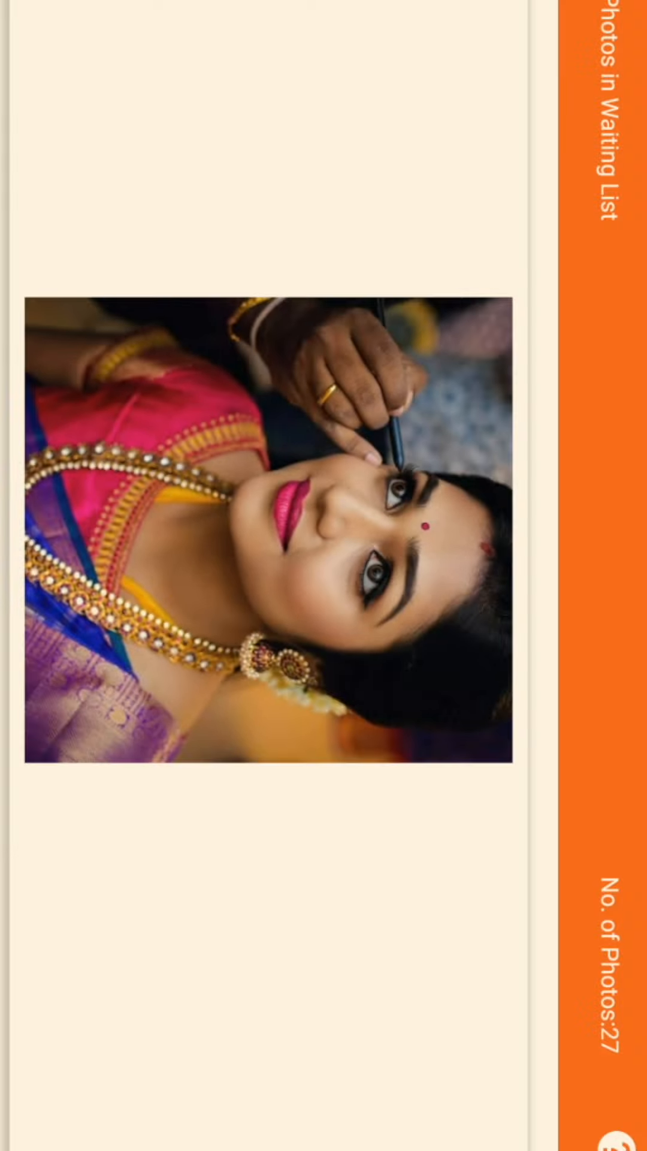